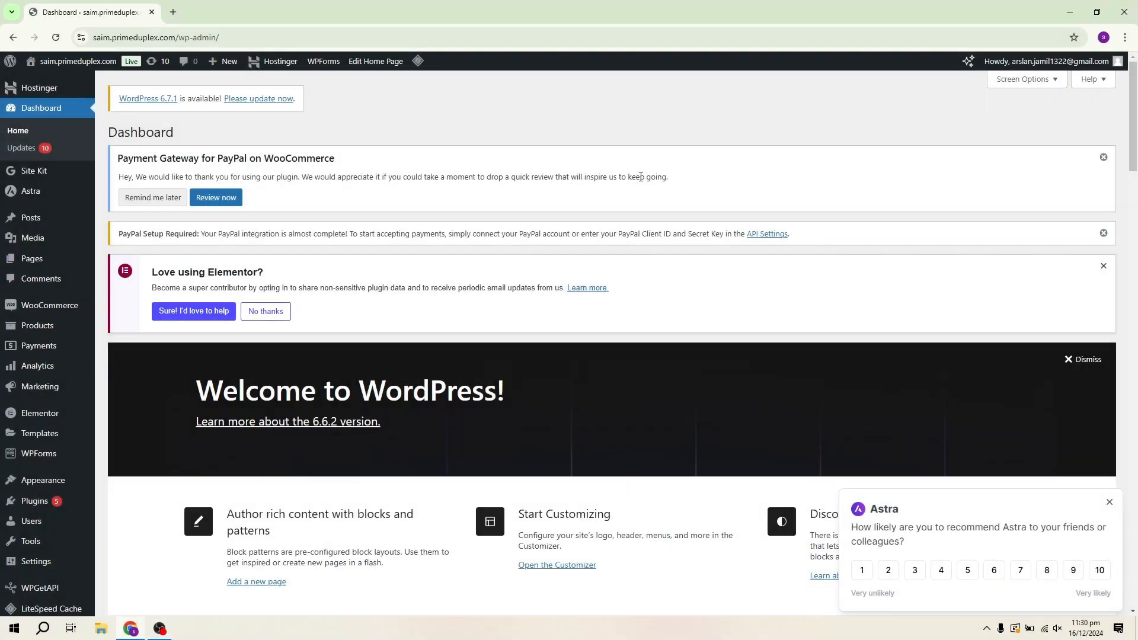
- Go to Add New Plugin and search the plugin directory for 'forum'
scroll(down, 3)
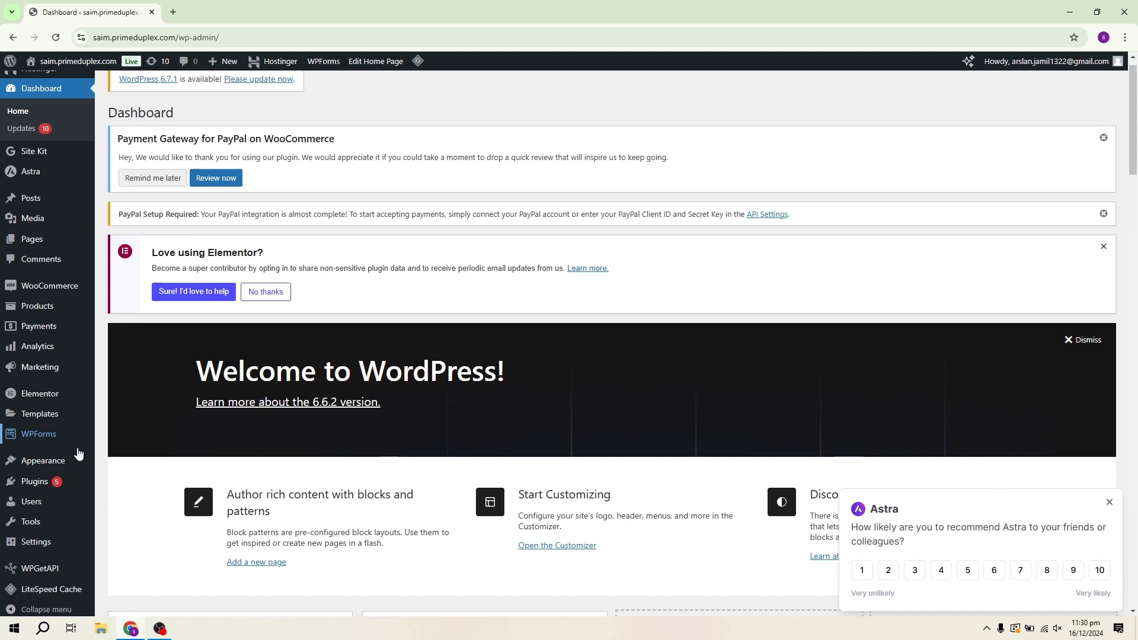
mouse_move(37, 340)
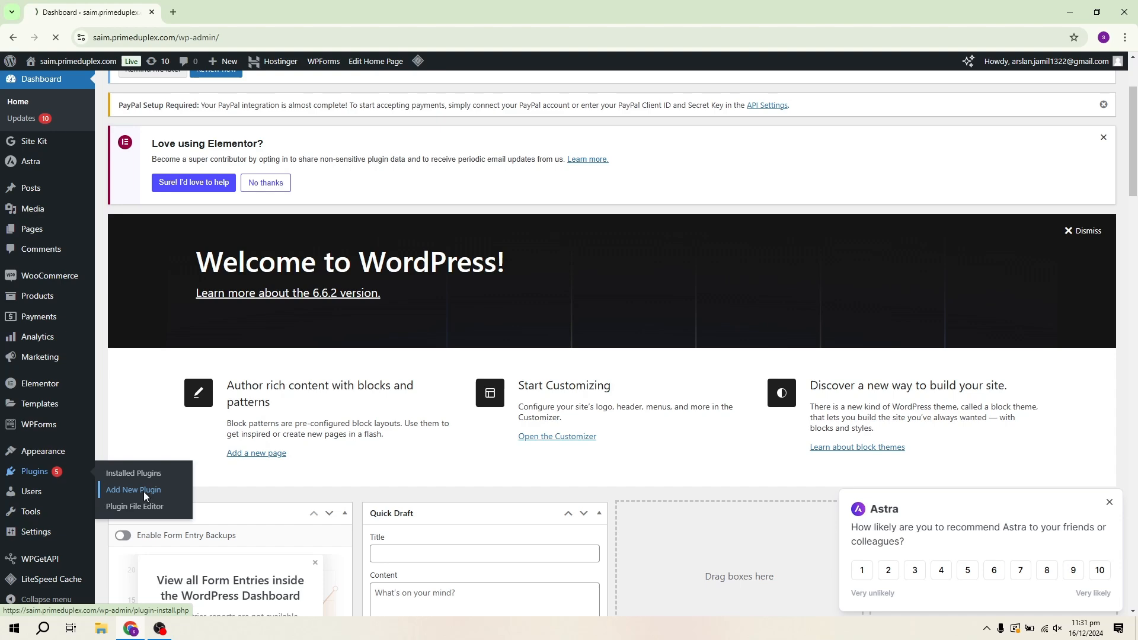
click(133, 490)
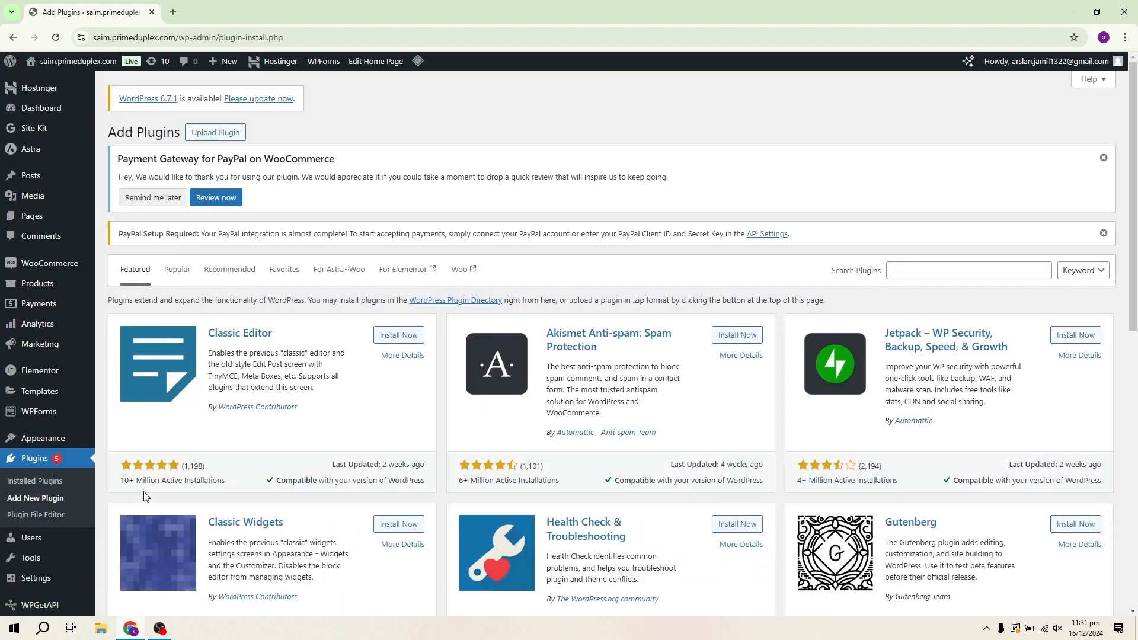
mouse_move(915, 297)
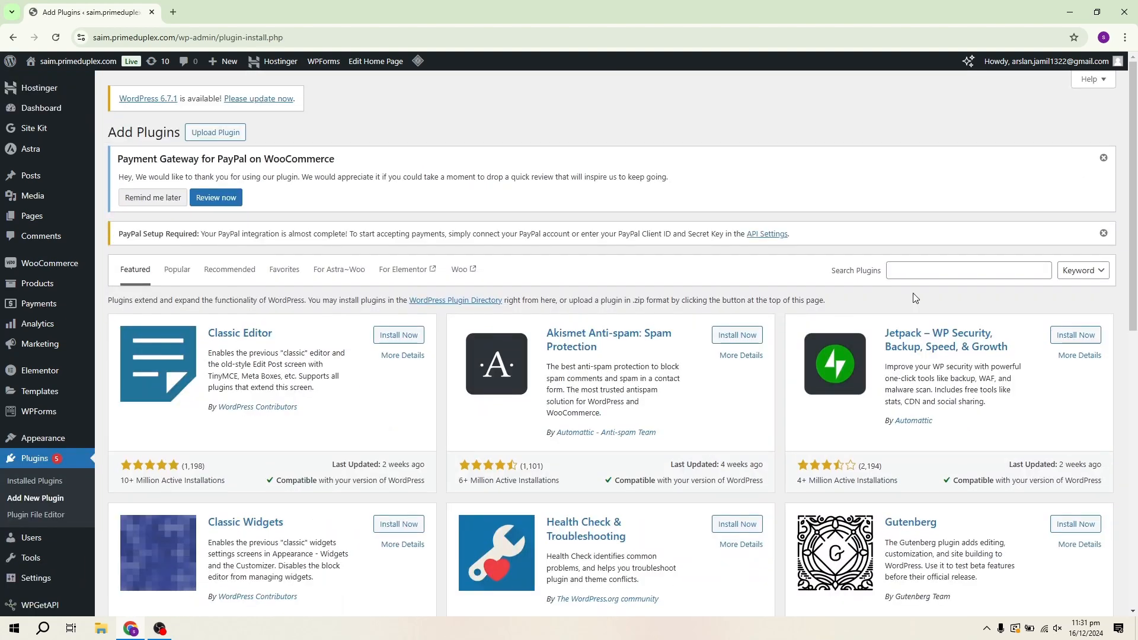
click(969, 270)
text(forum)
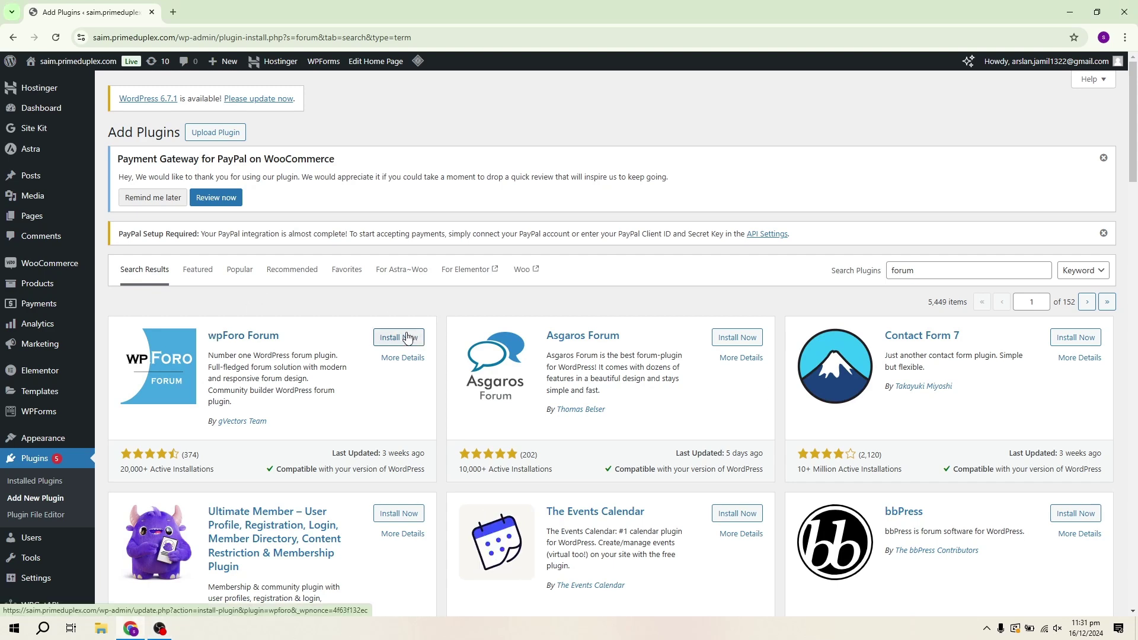
- Install the wpForo Forum plugin and activate it
click(396, 337)
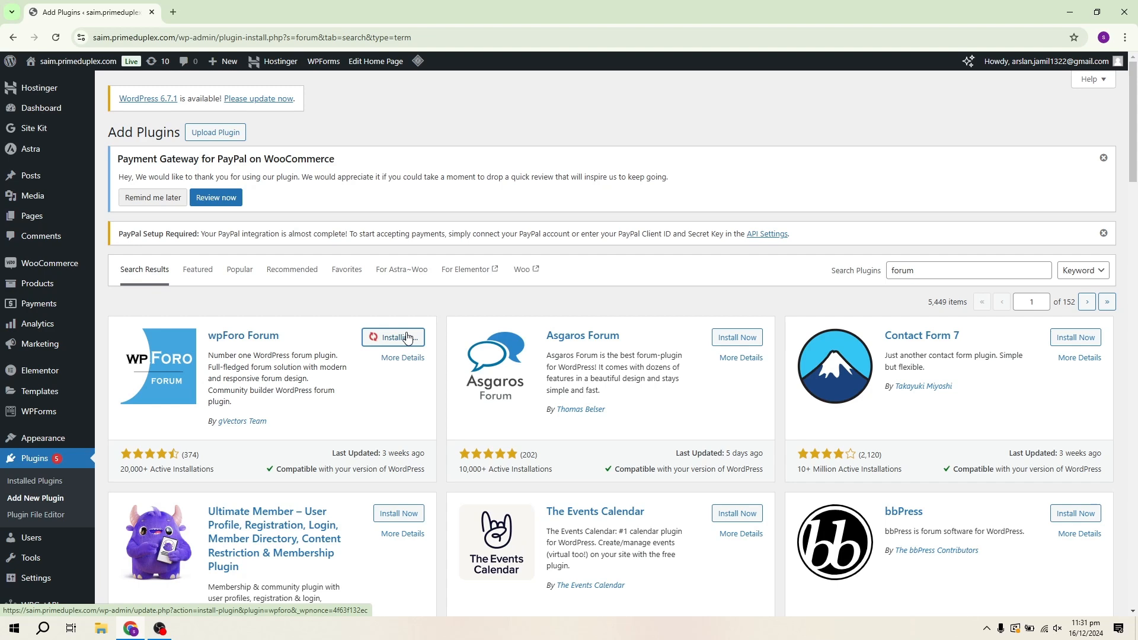
click(392, 337)
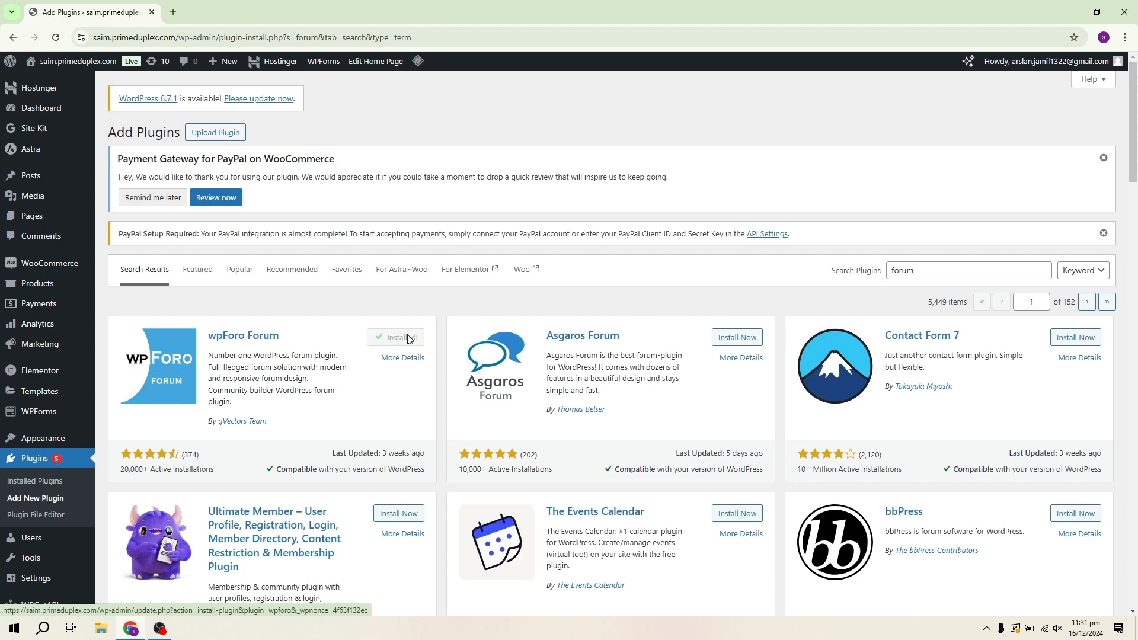
click(404, 337)
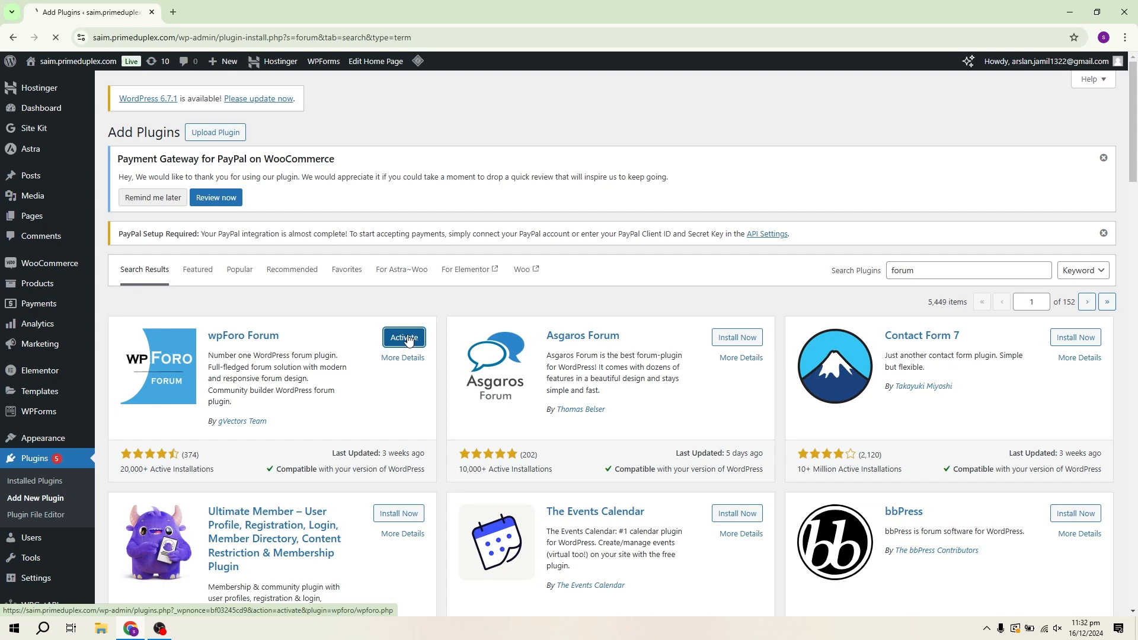
click(403, 337)
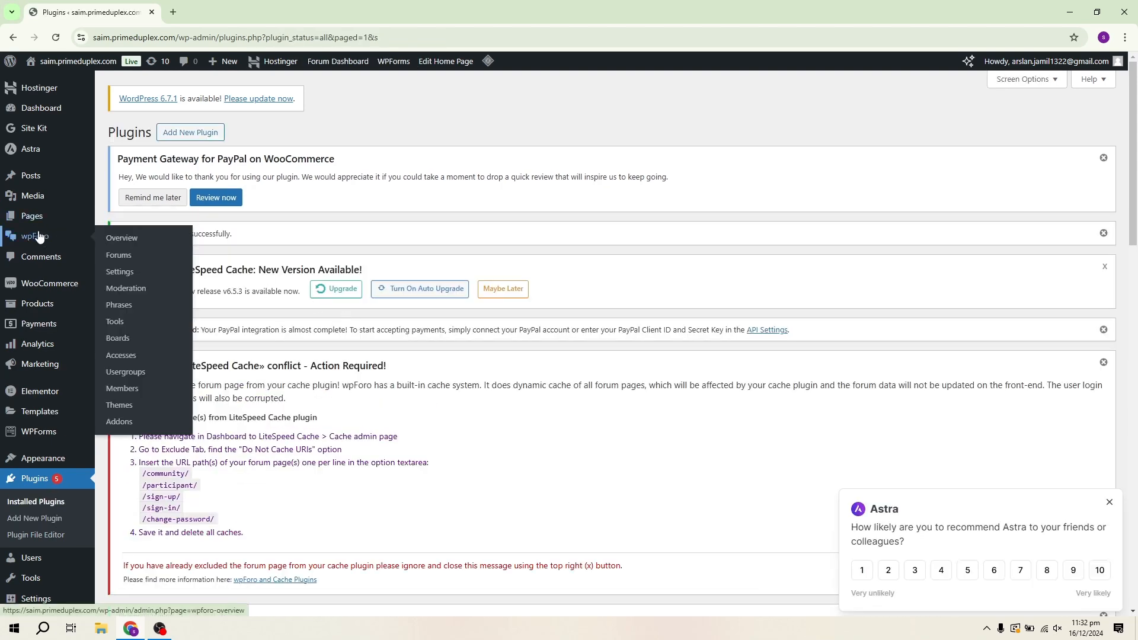
- In wpForo Forums, start a new forum with the folder icon and 'test' entered
click(121, 237)
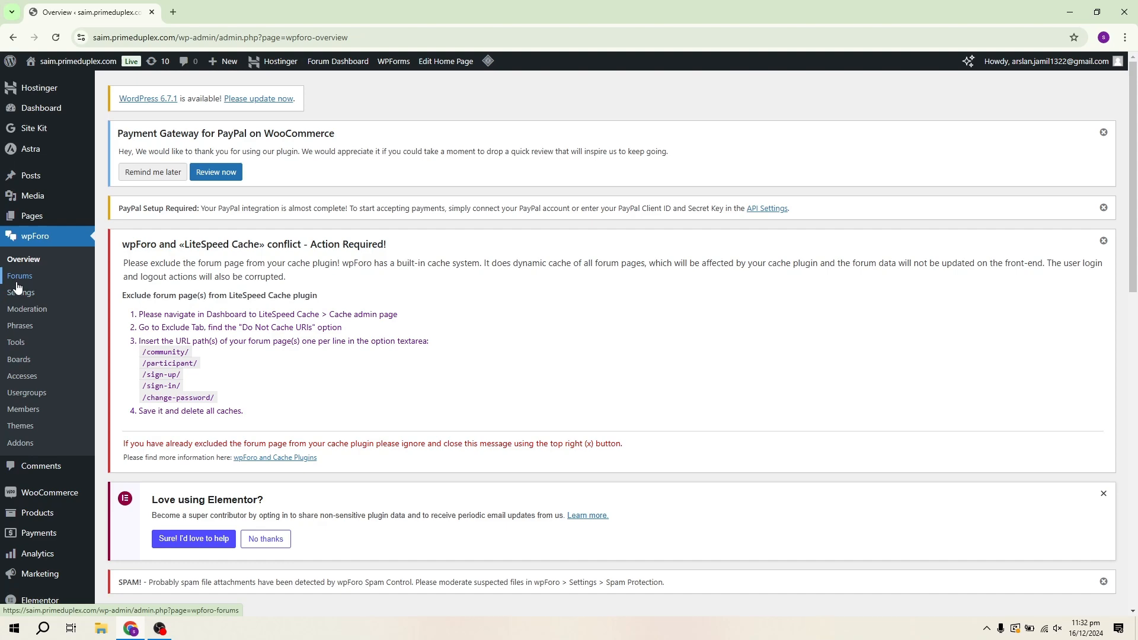
click(19, 275)
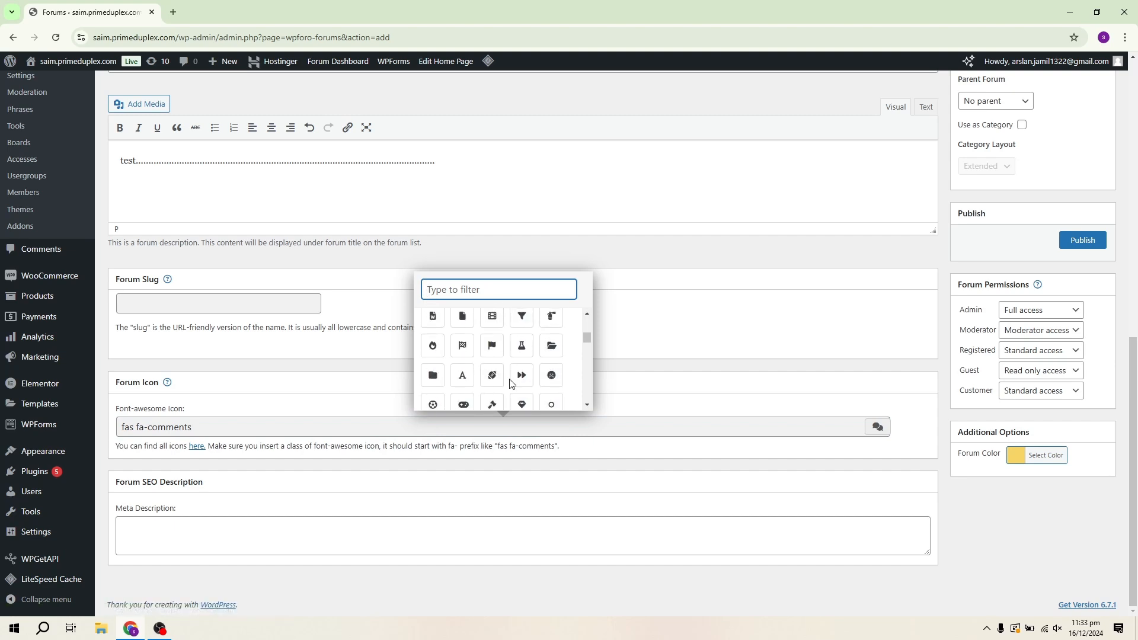
click(431, 372)
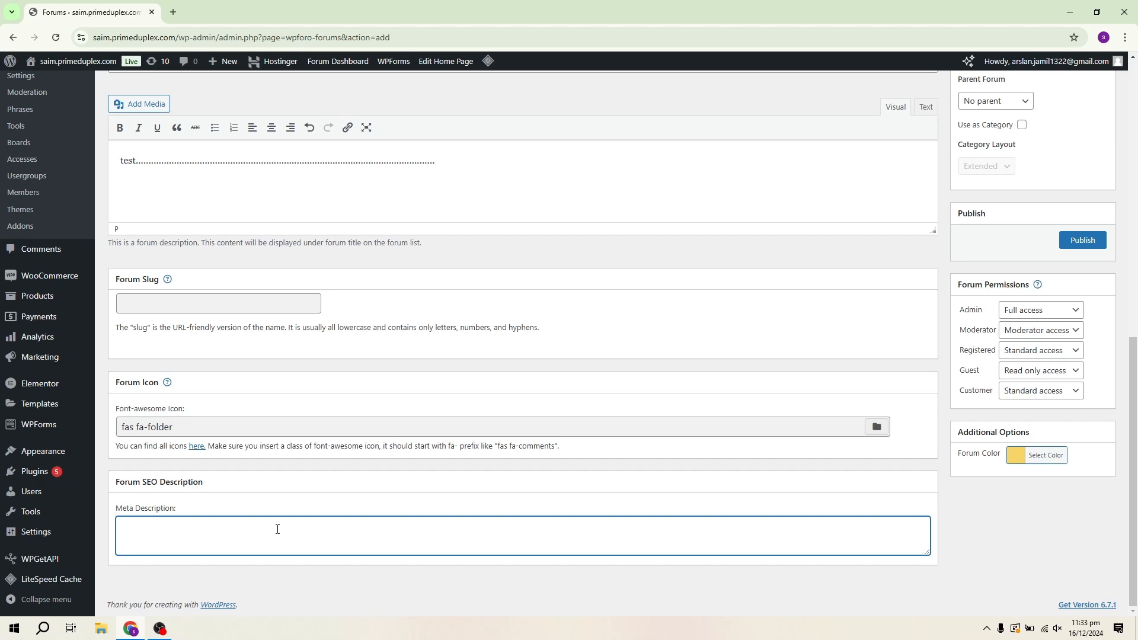
text(test)
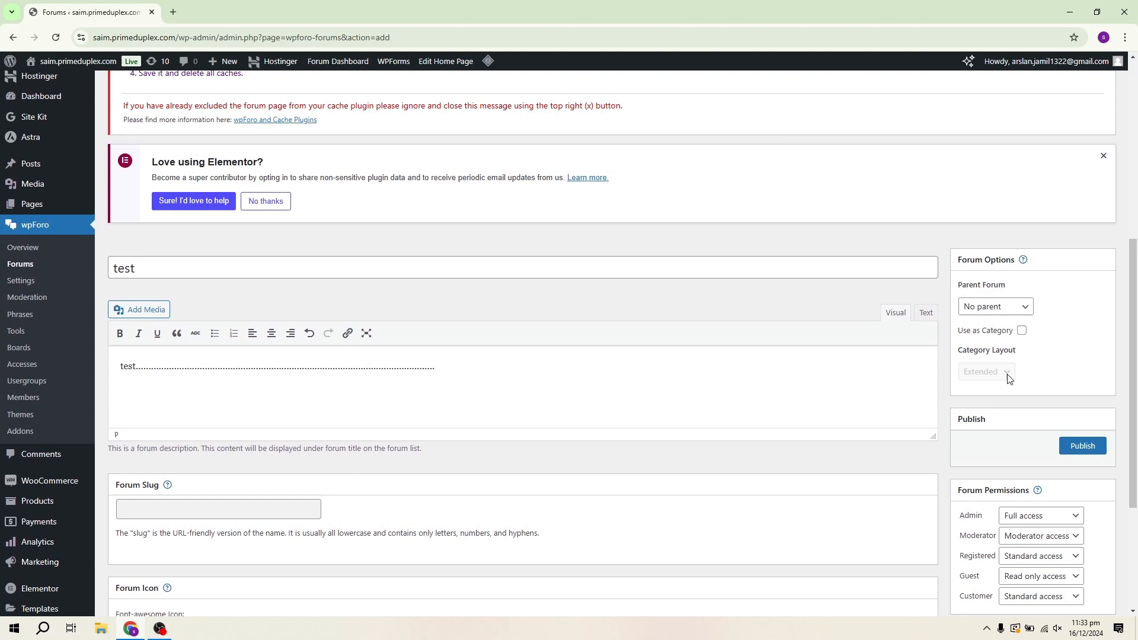
scroll(down, 3)
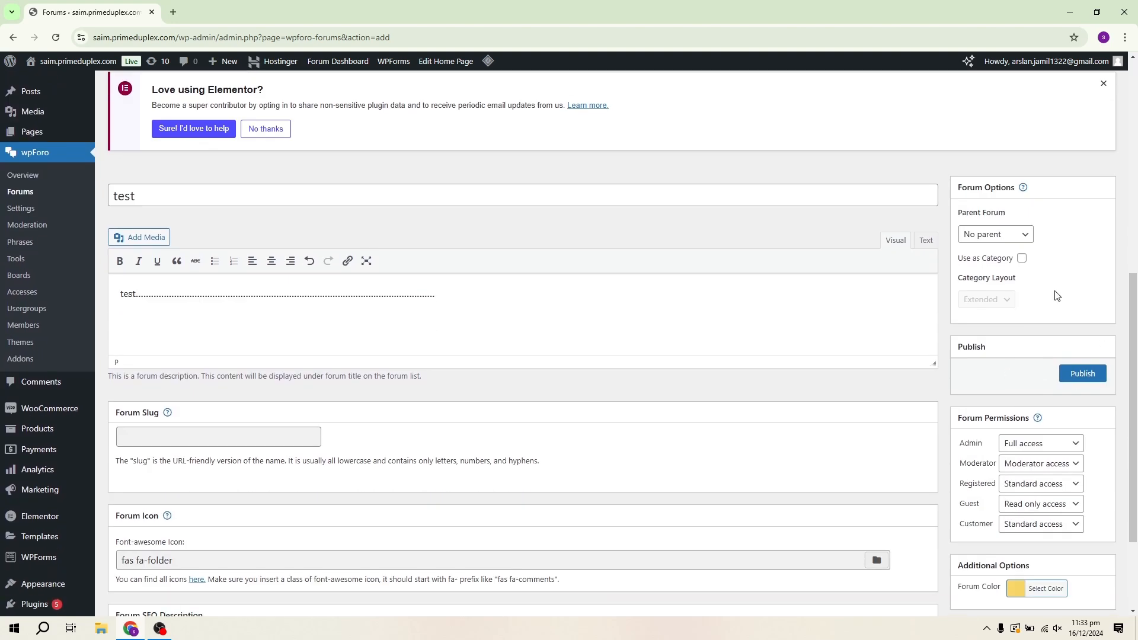
click(996, 234)
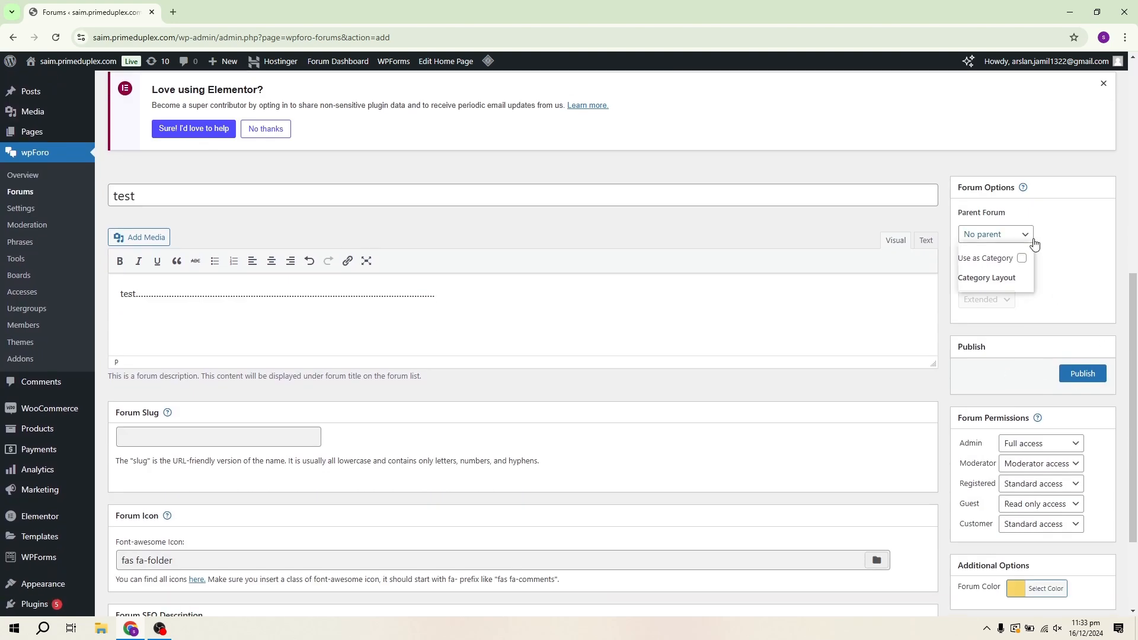
click(996, 233)
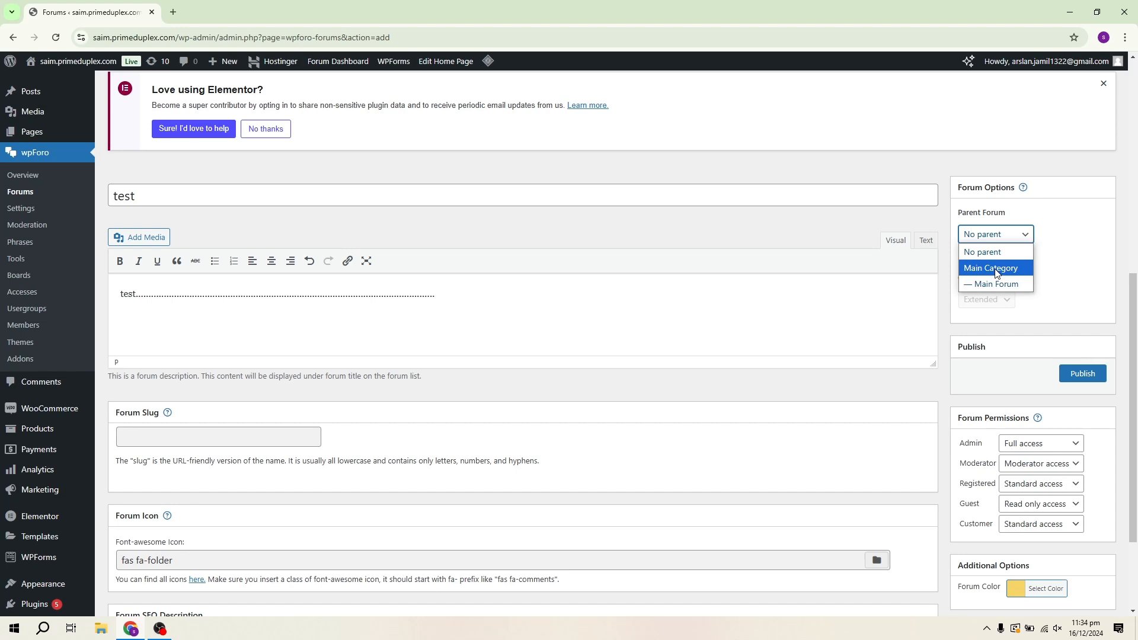
click(982, 252)
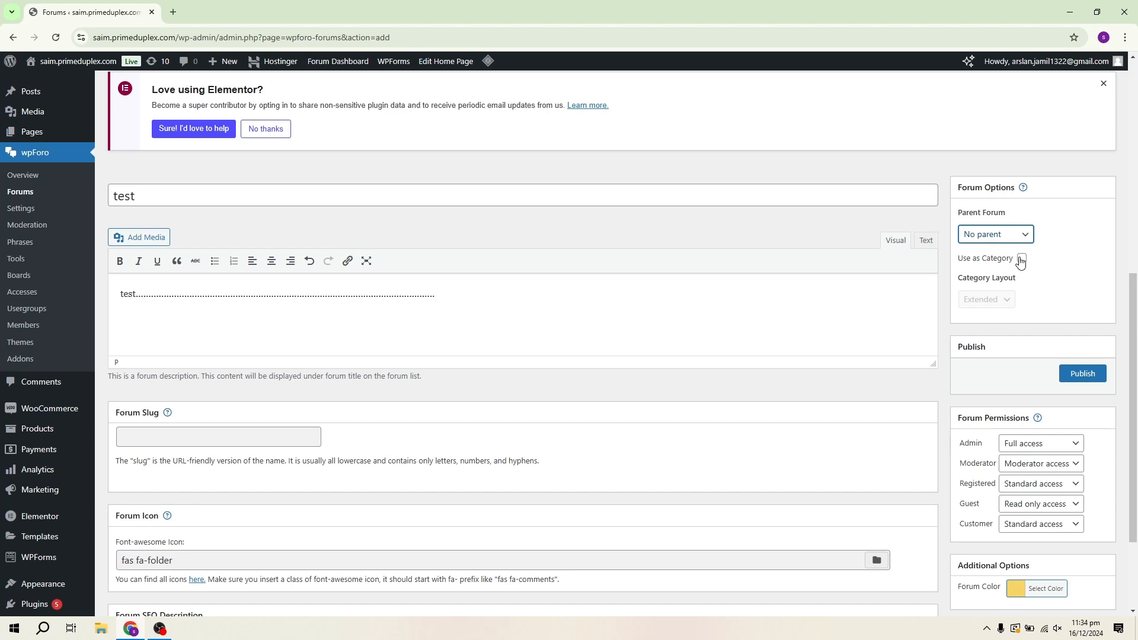
click(1021, 258)
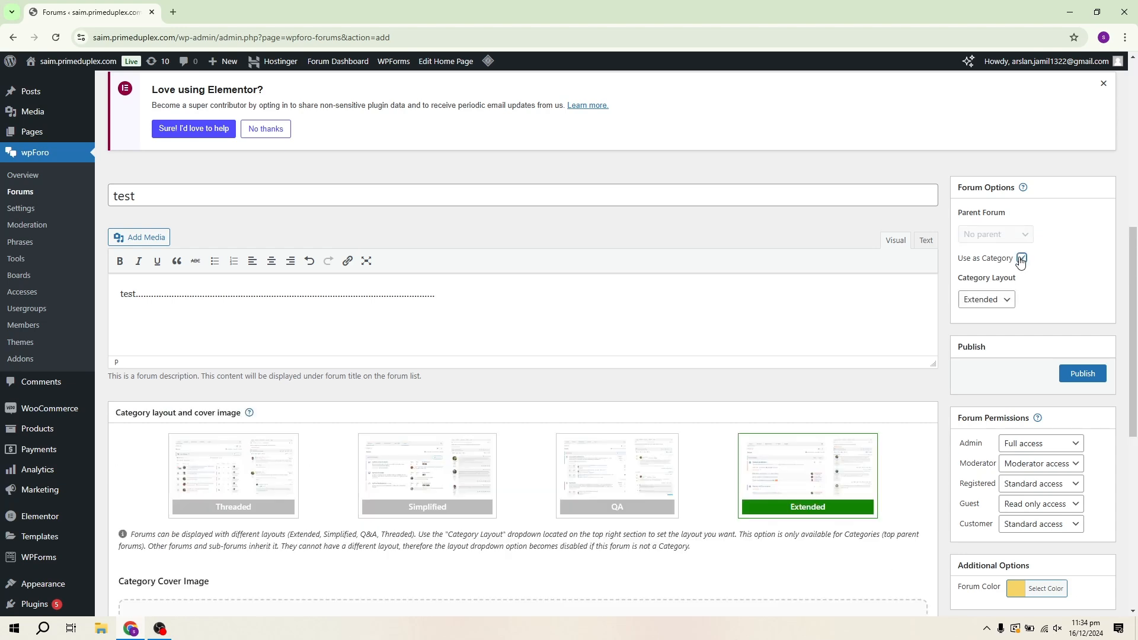
scroll(down, 3)
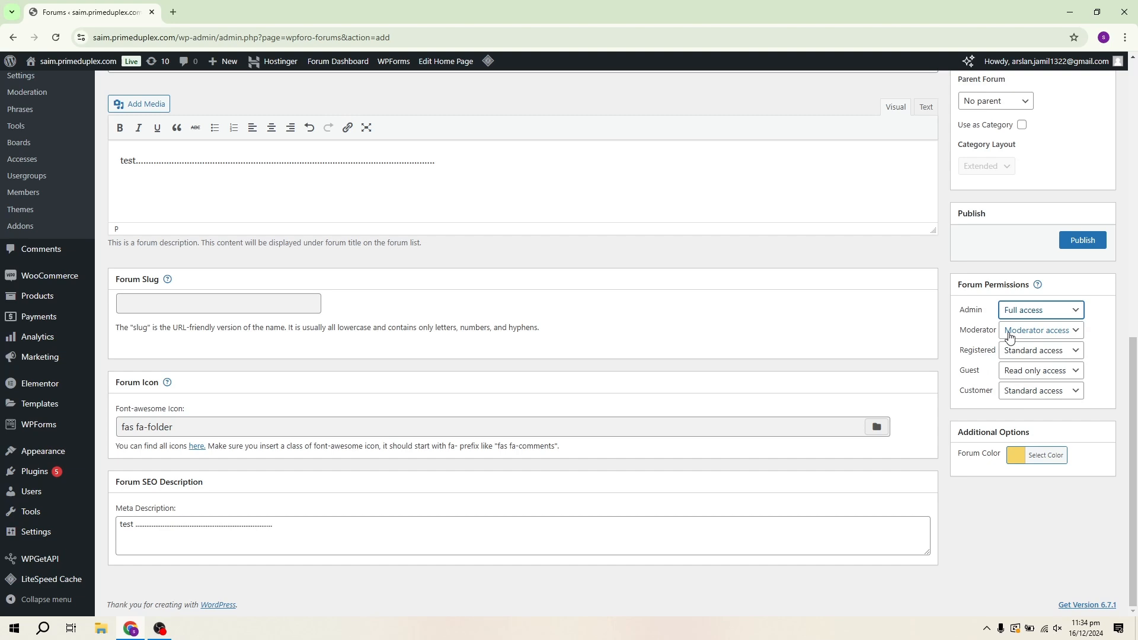
- Keep the default moderator and customer permissions for the test forum
click(1041, 329)
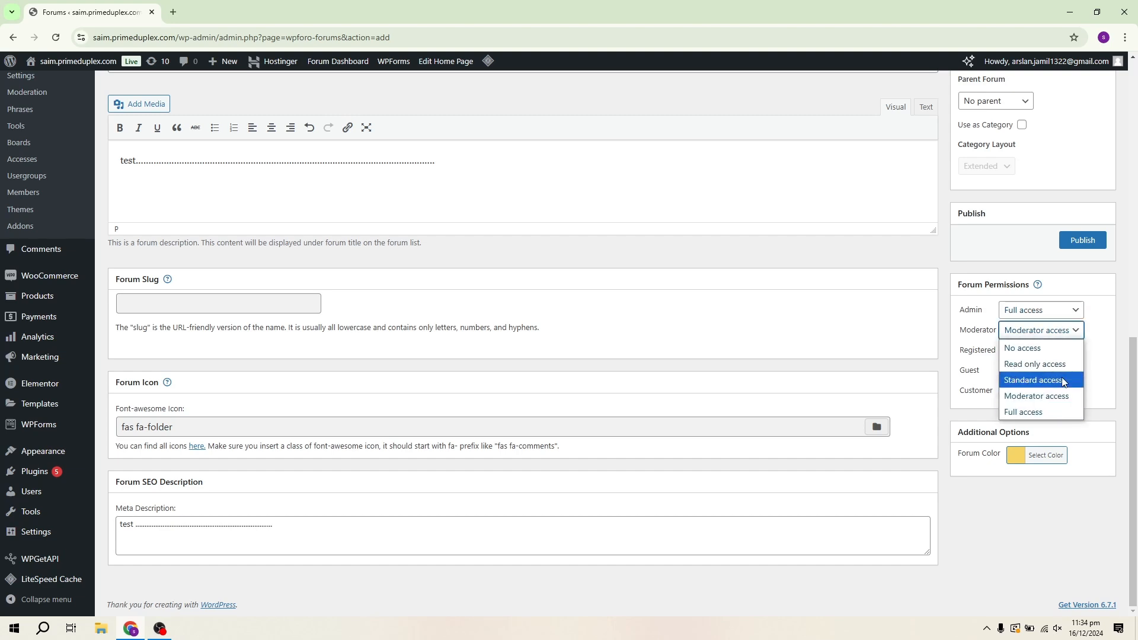
click(1034, 379)
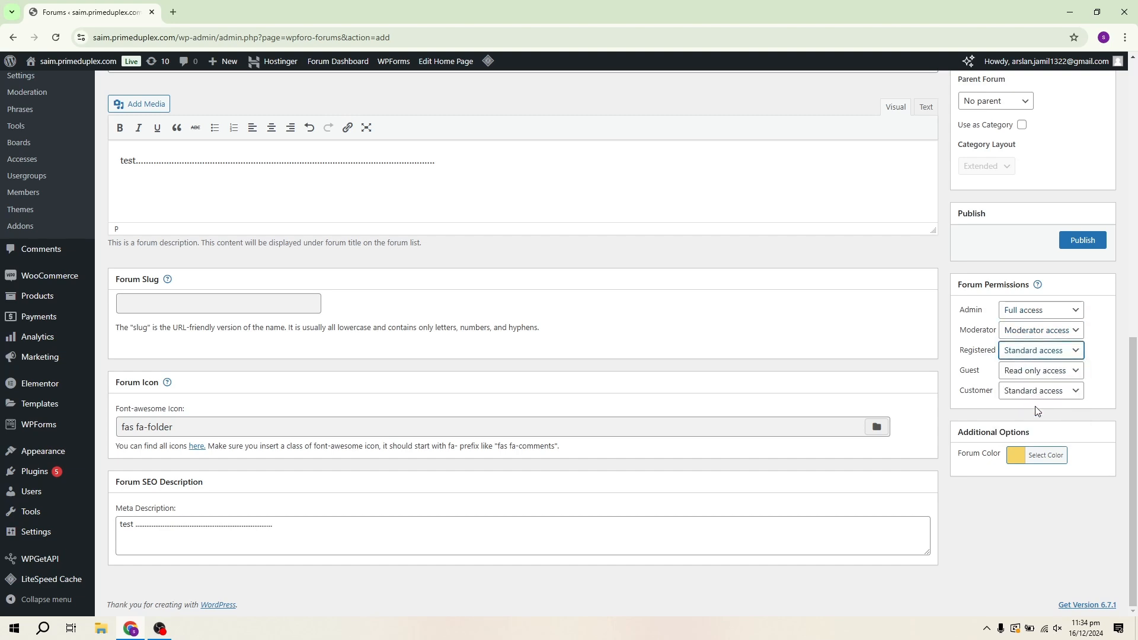
click(1041, 391)
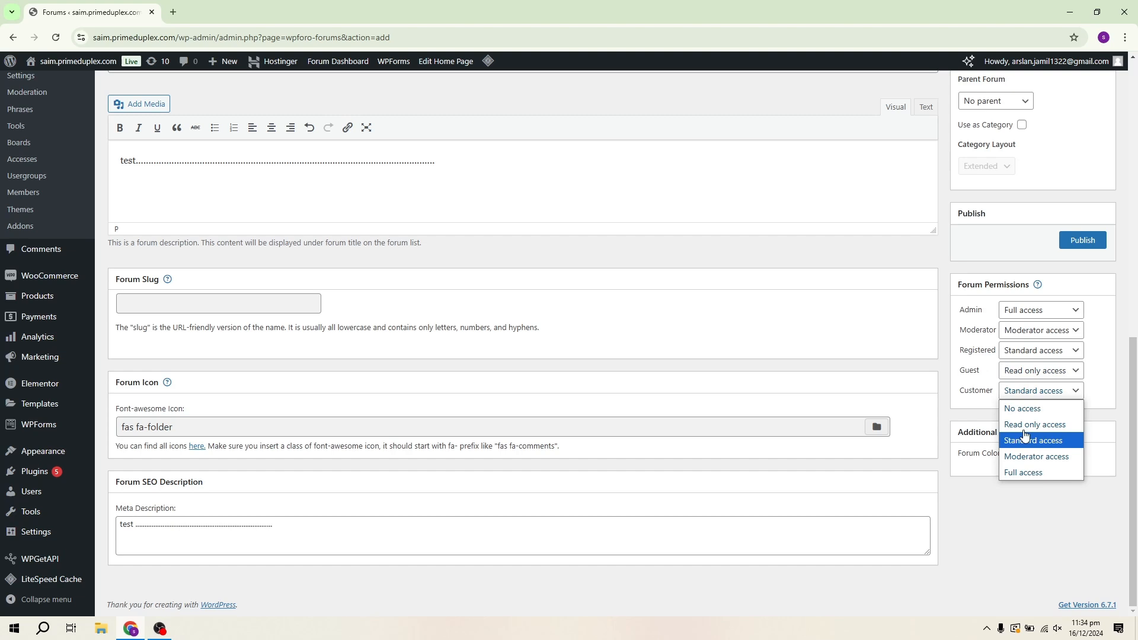
click(1034, 440)
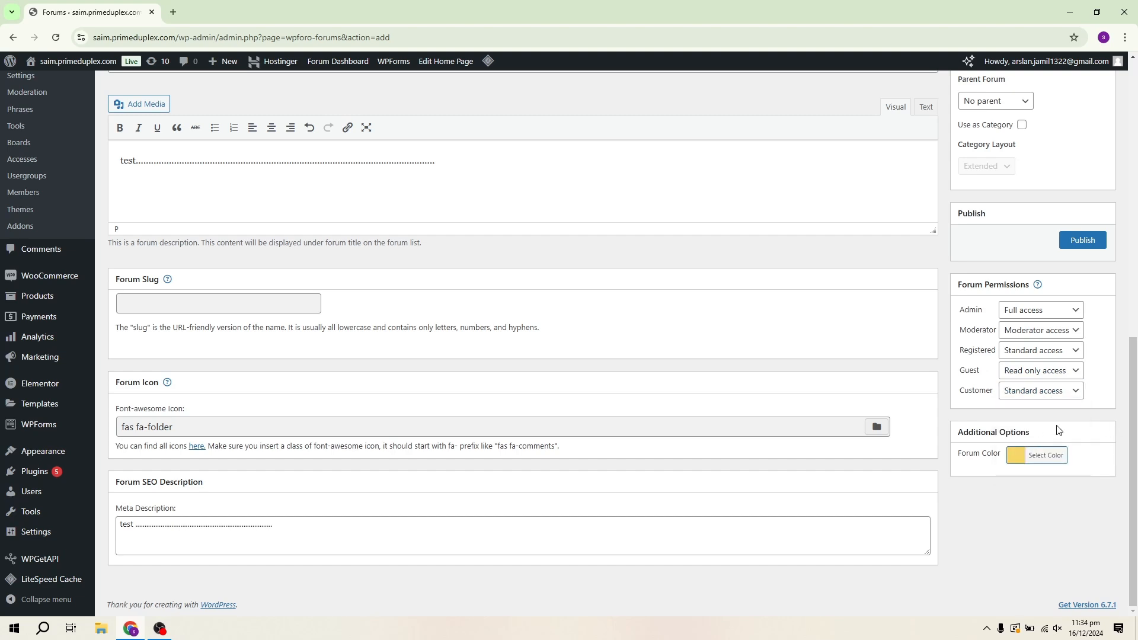
mouse_move(1045, 458)
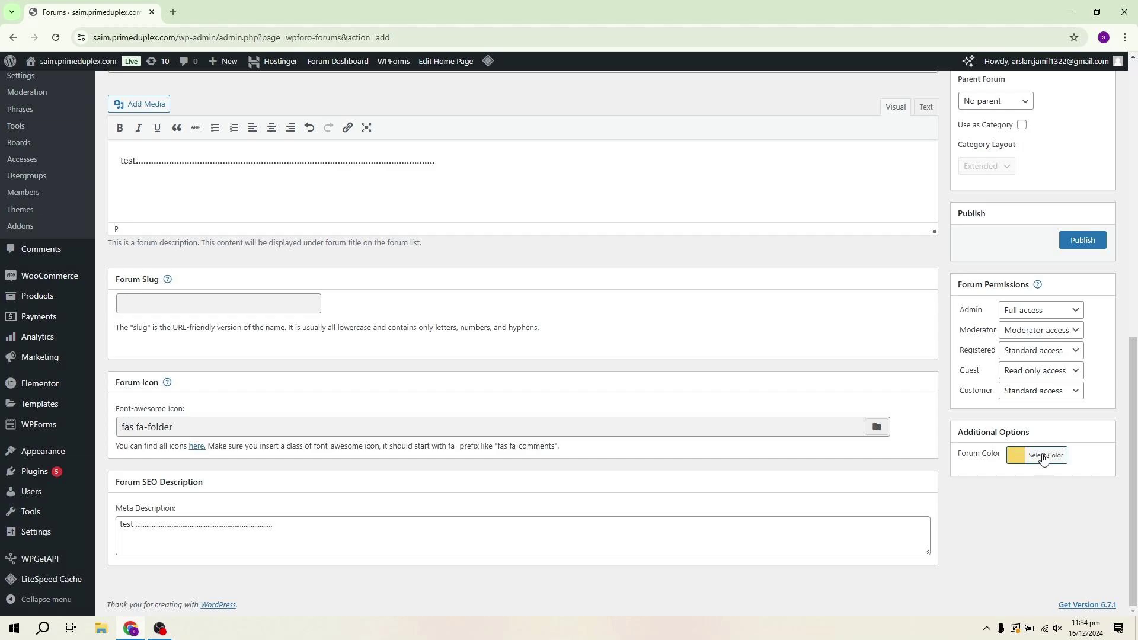
- Set the test forum's colour to purple in the colour picker
click(1046, 455)
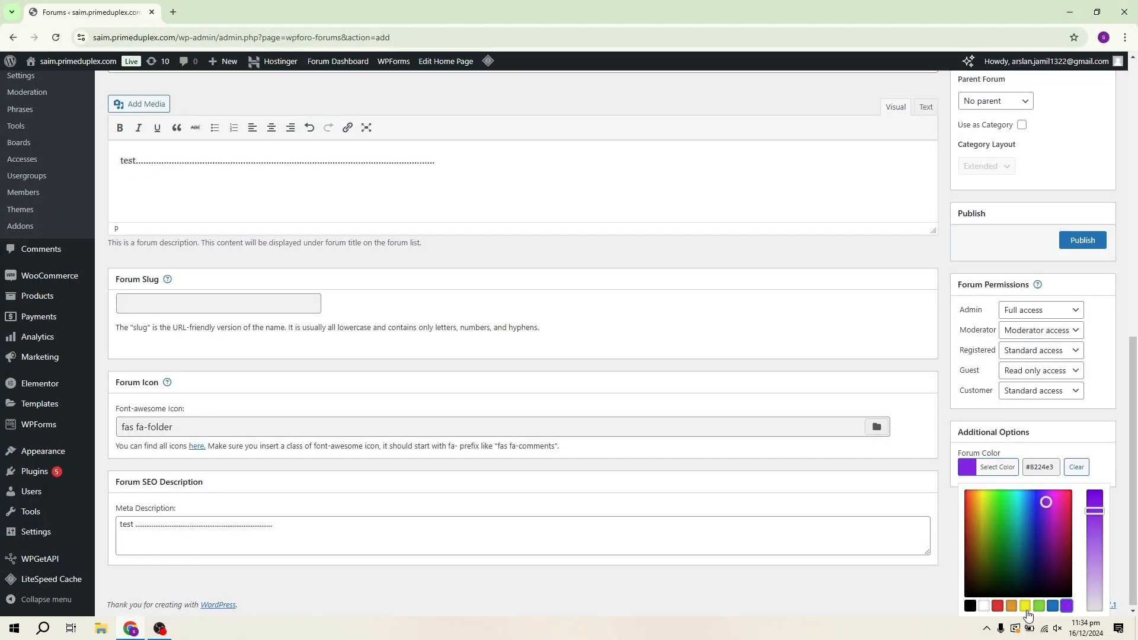
click(1039, 522)
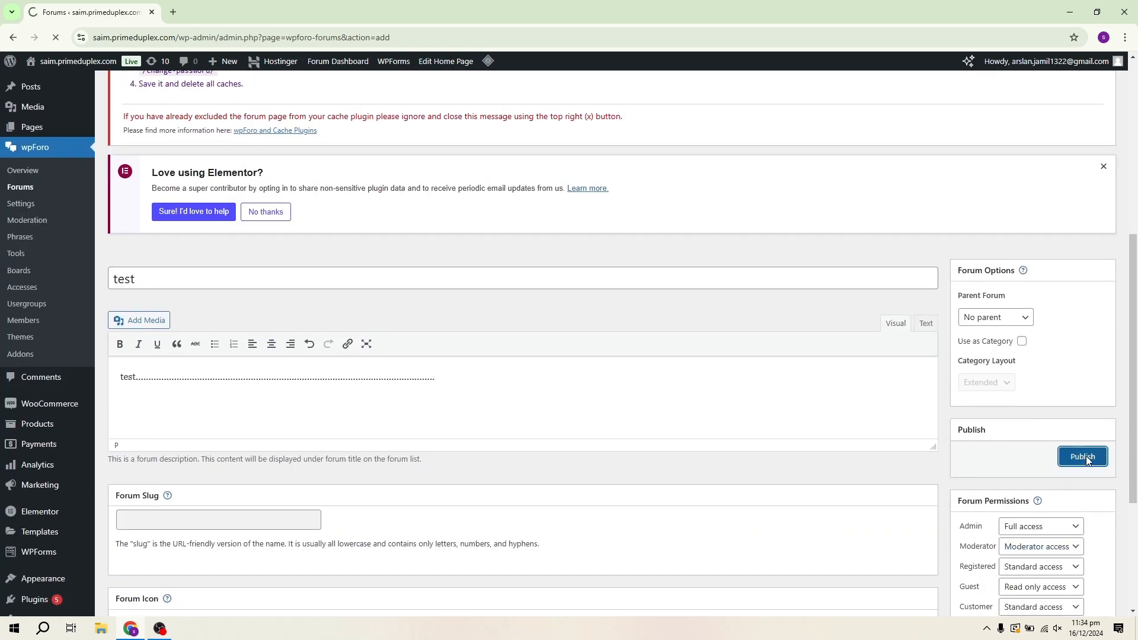
- Publish the test forum and view the test category on the live site
click(1083, 456)
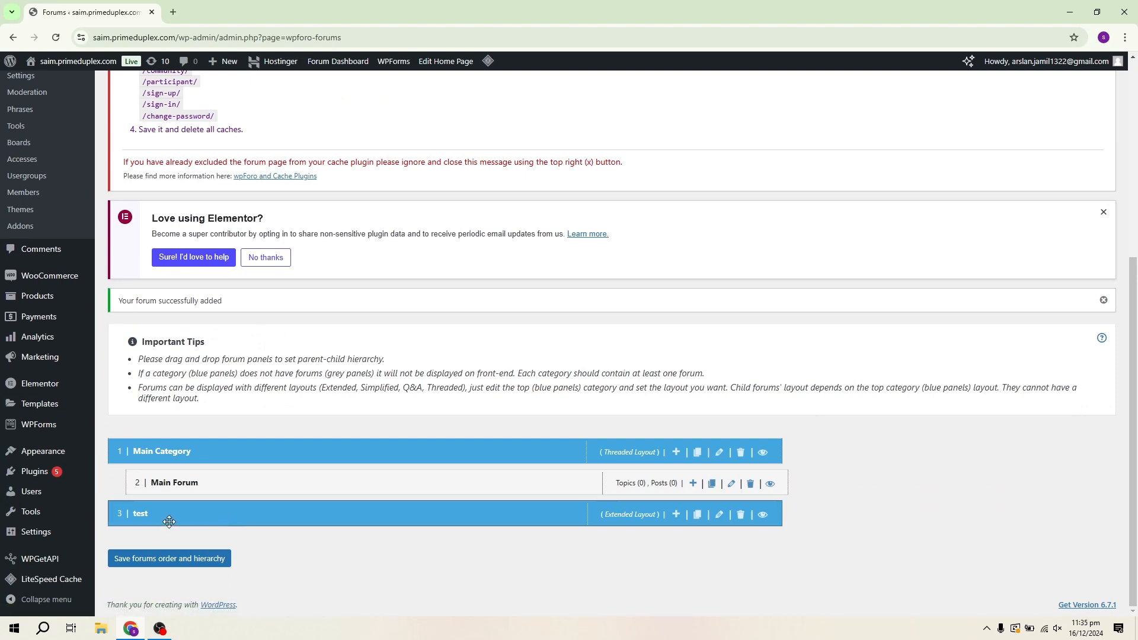
mouse_move(763, 514)
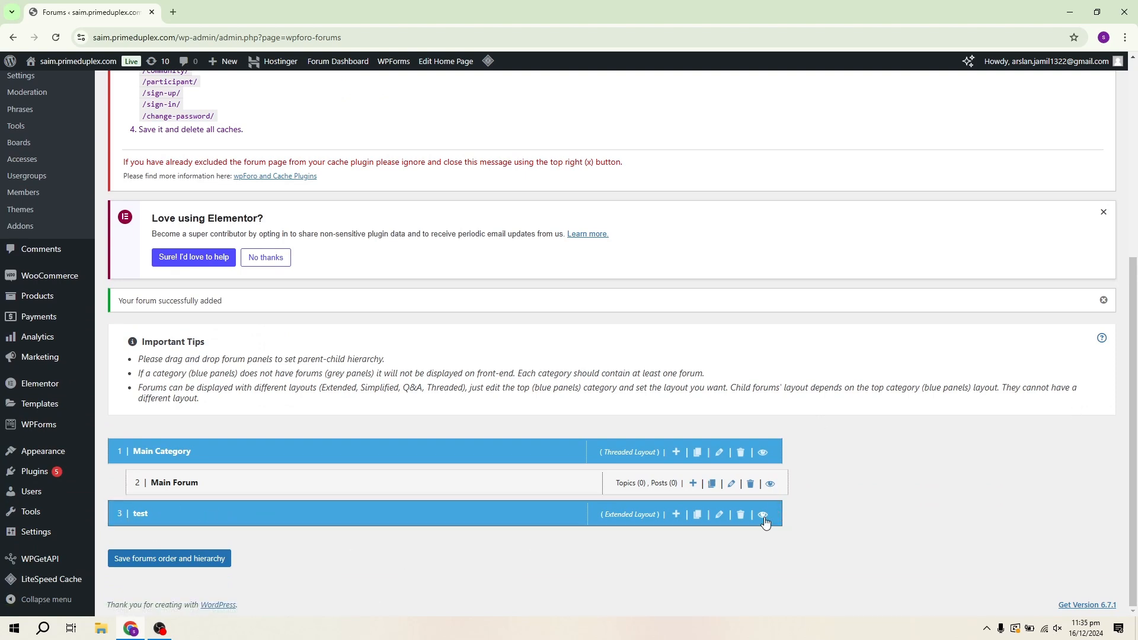
click(770, 515)
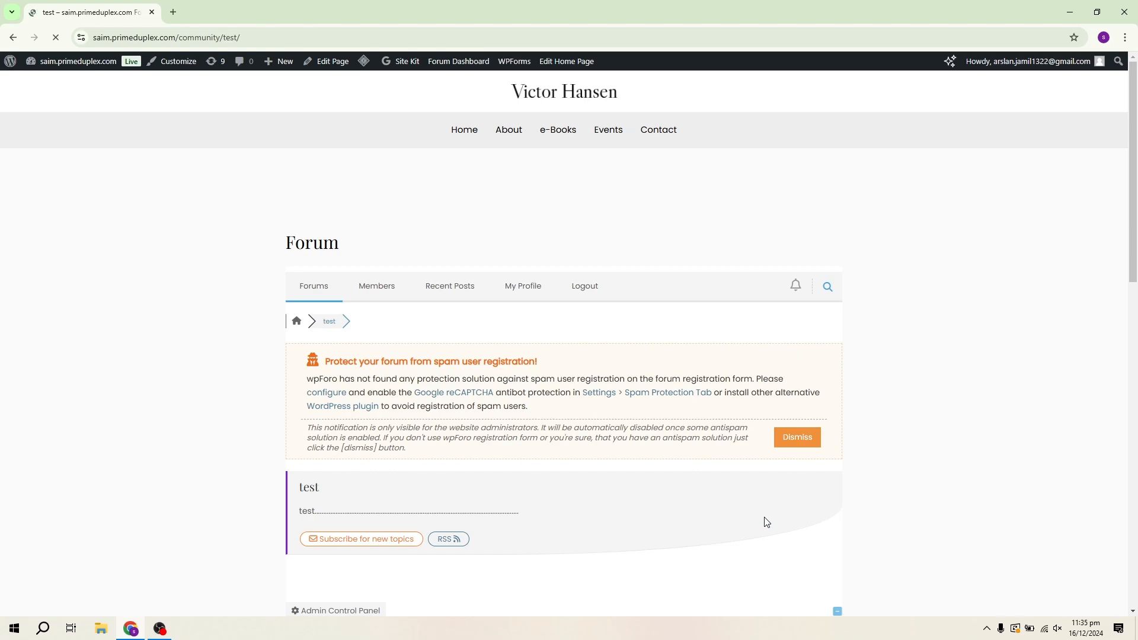
- Scroll through the front-end test forum page showing its title, description and statistics
scroll(down, 3)
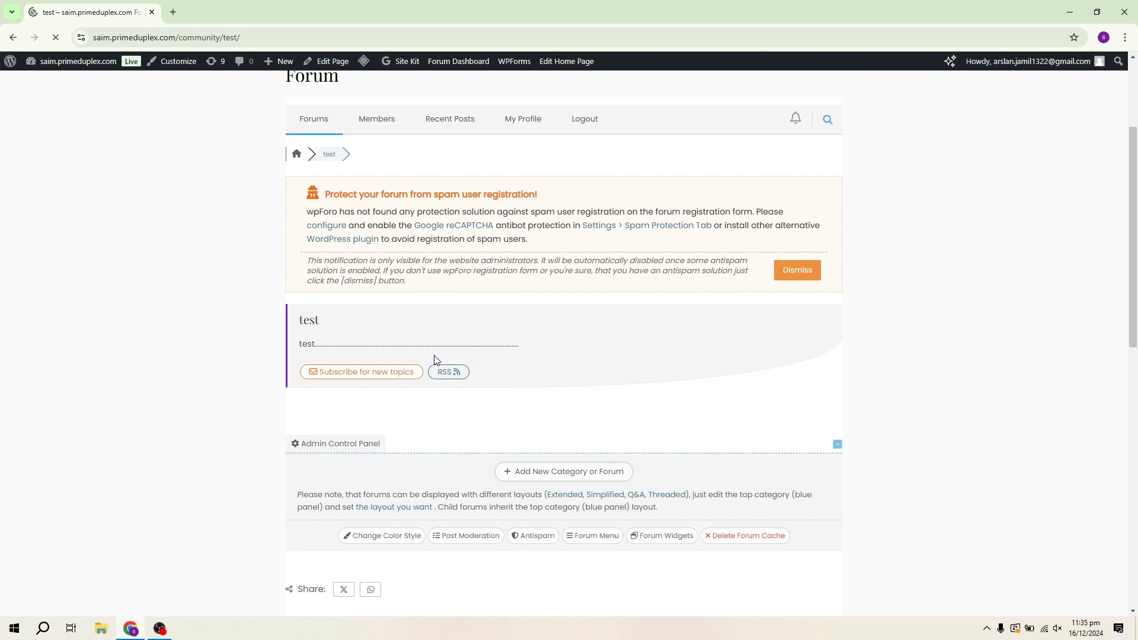
scroll(down, 3)
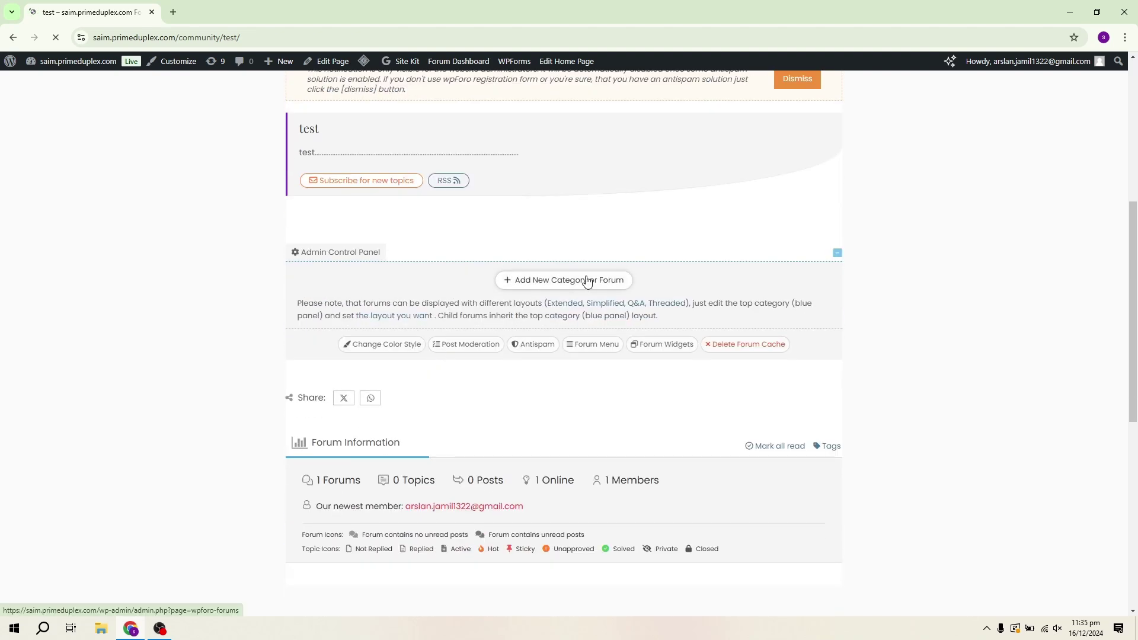
scroll(down, 3)
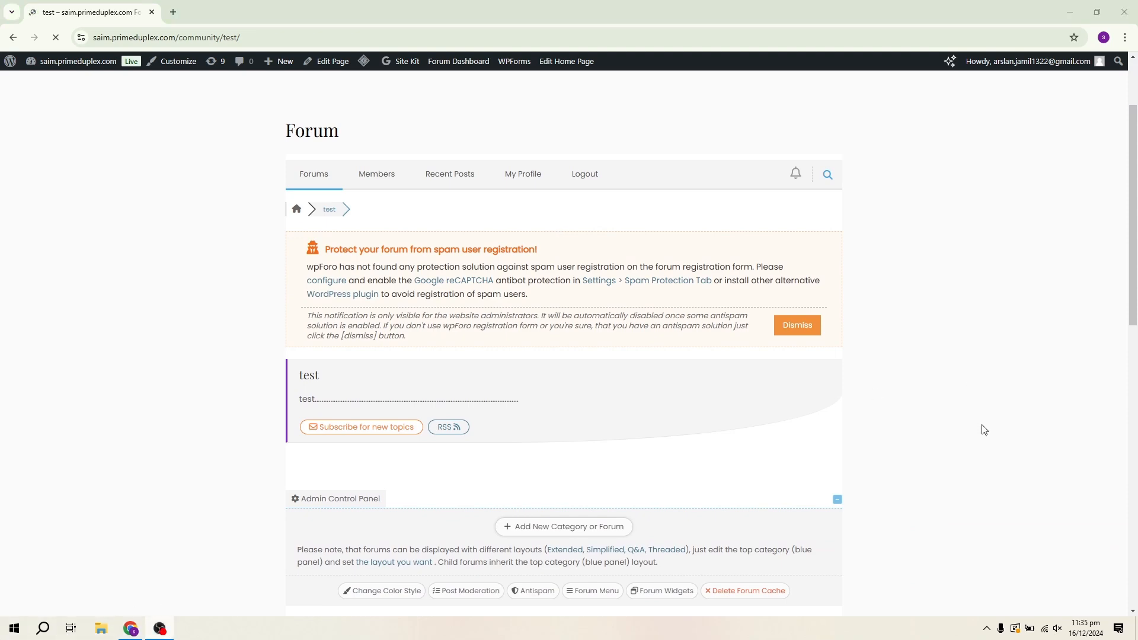
scroll(down, 3)
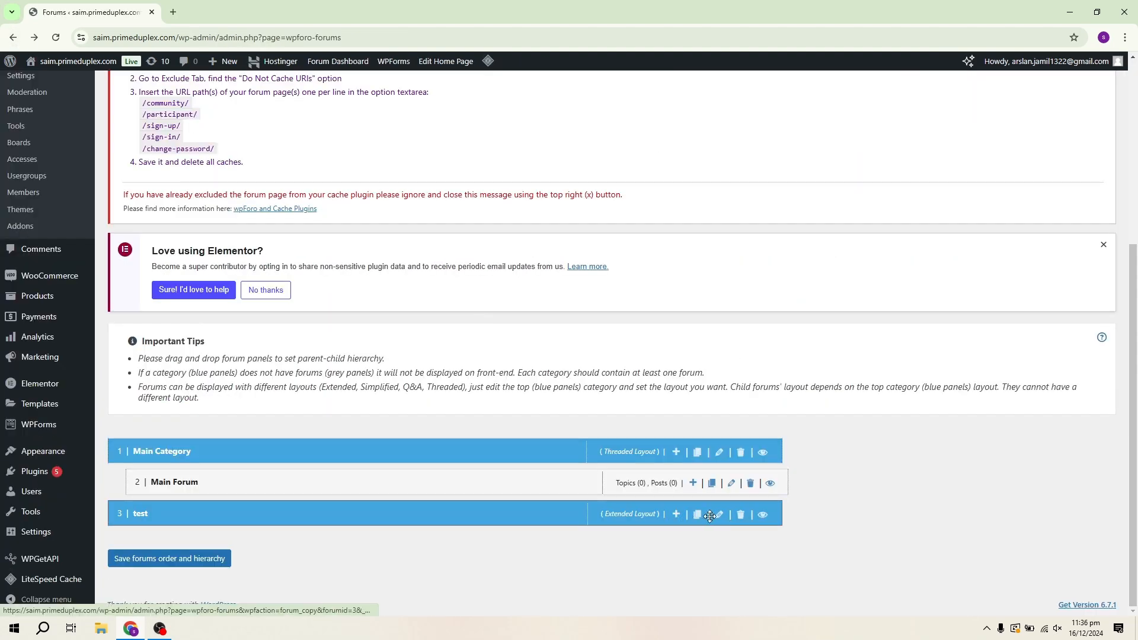
- Review the test category's layout settings and begin adding a sub-forum under it
click(720, 515)
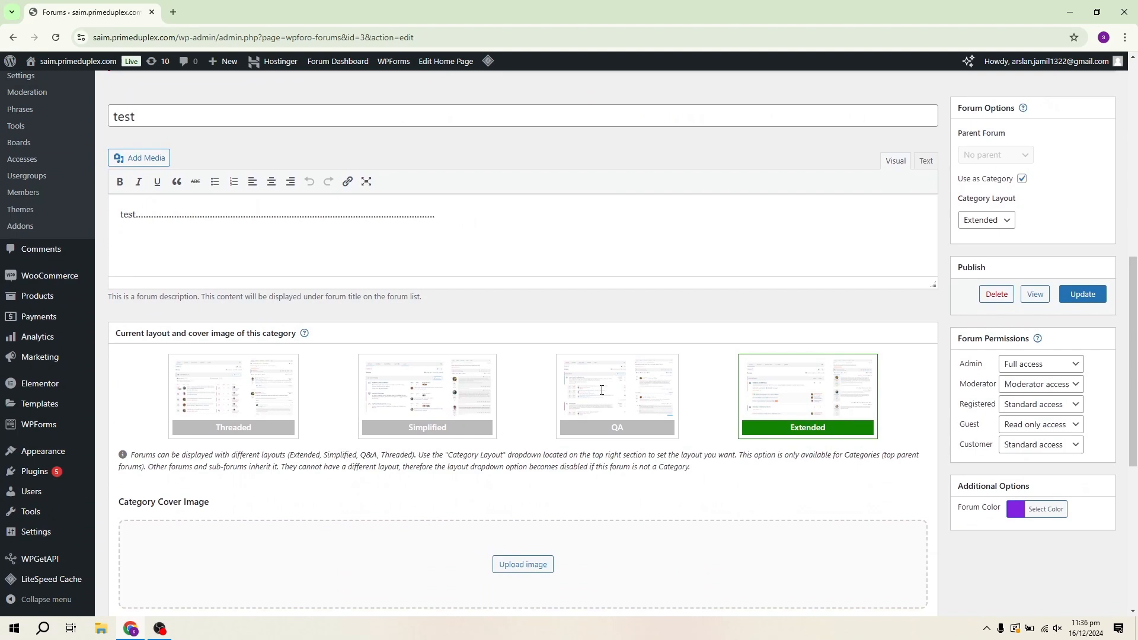
scroll(down, 3)
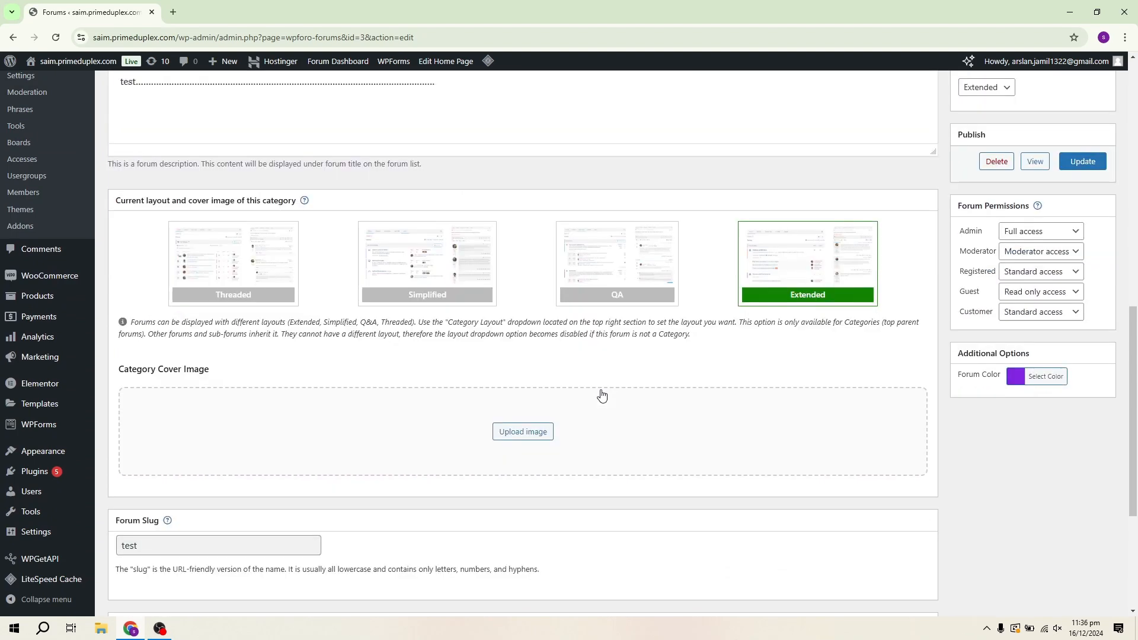
scroll(down, 3)
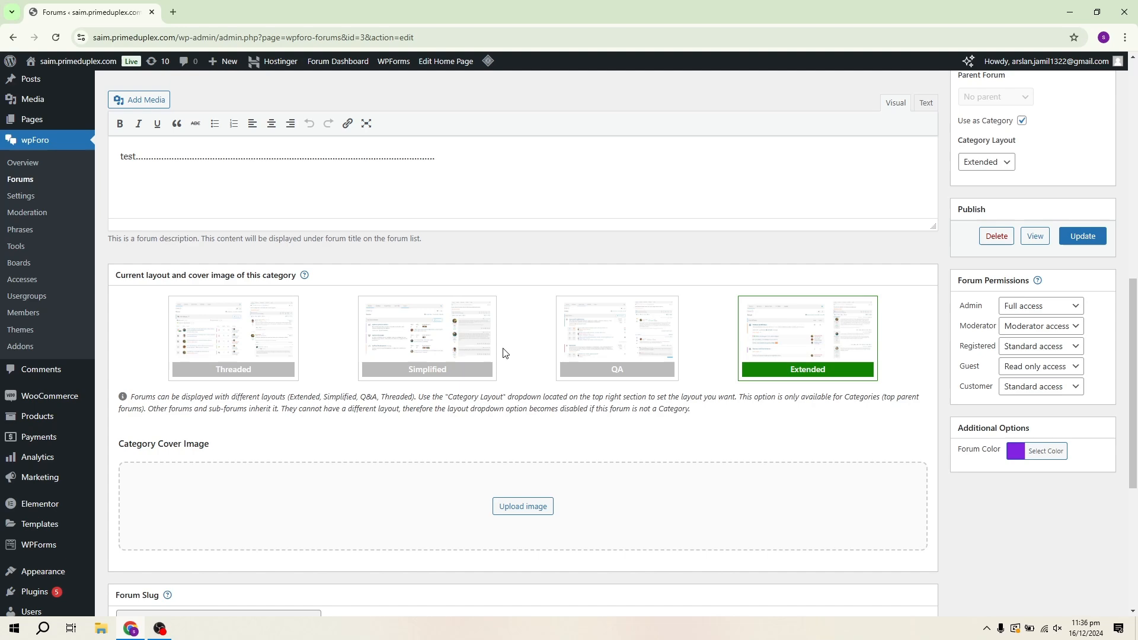
mouse_move(573, 360)
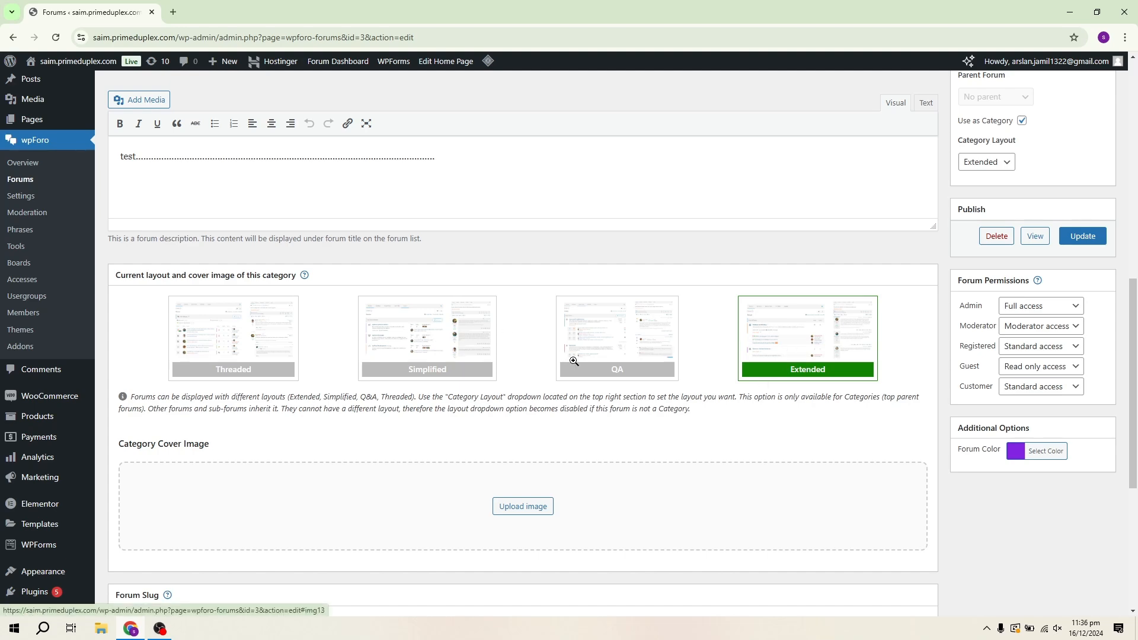
scroll(down, 3)
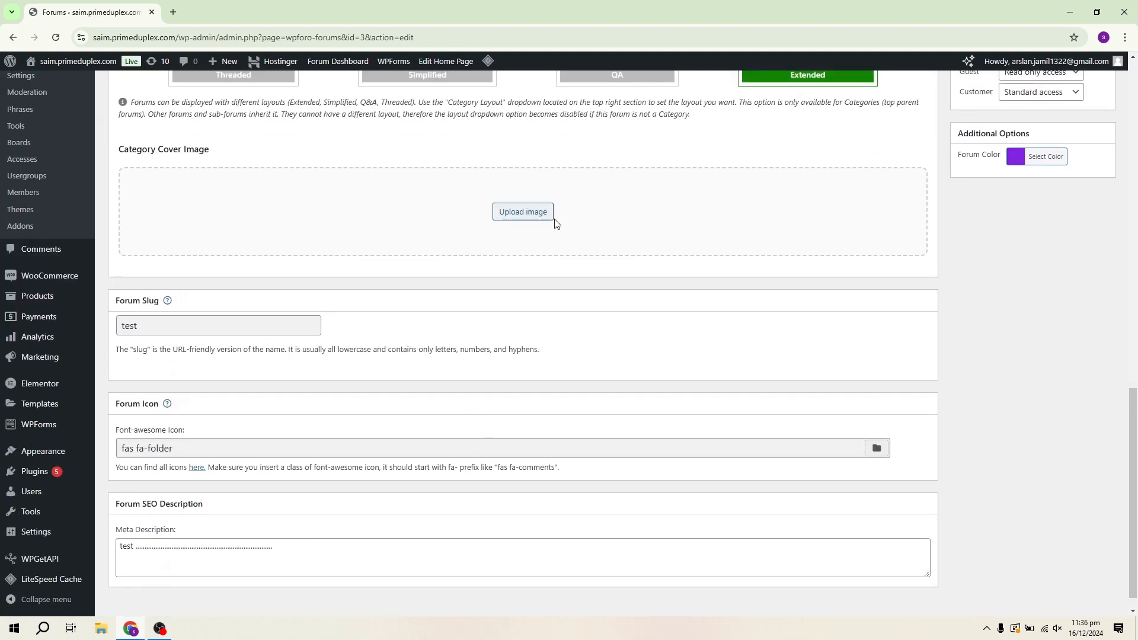
click(523, 211)
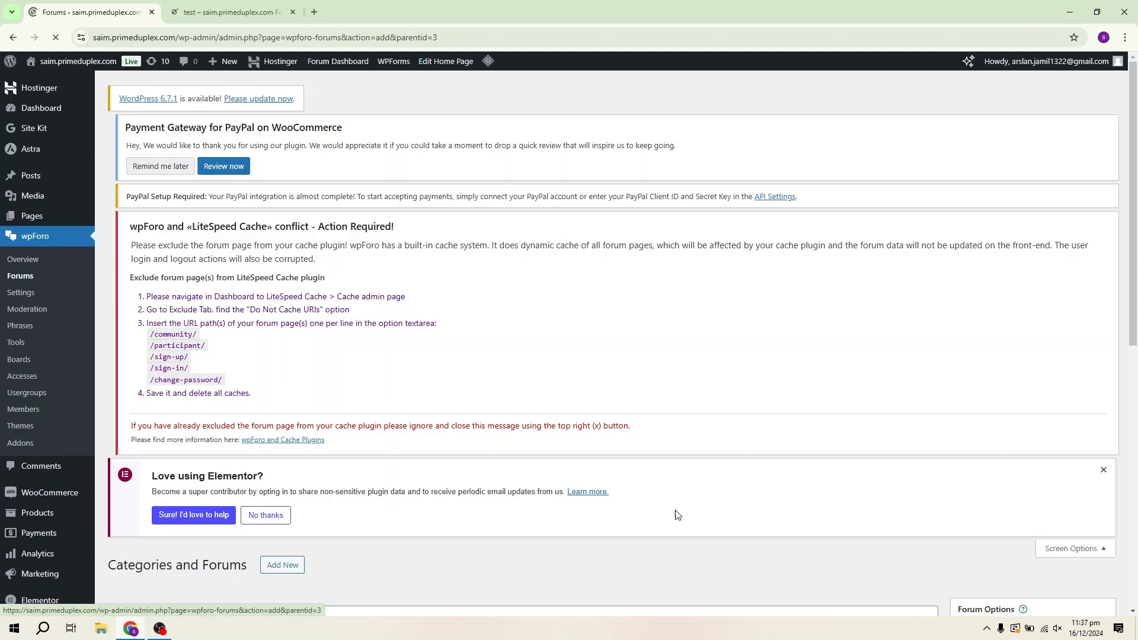
- Abandon the Add Forum form and browse the wpForo Phrases page
click(997, 258)
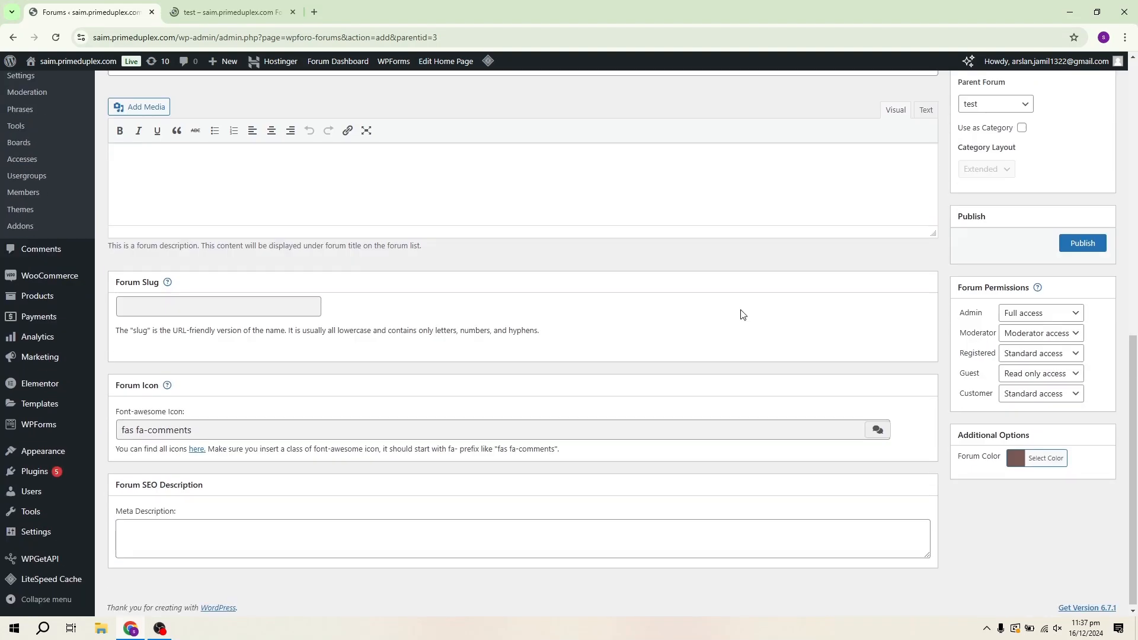
click(1083, 243)
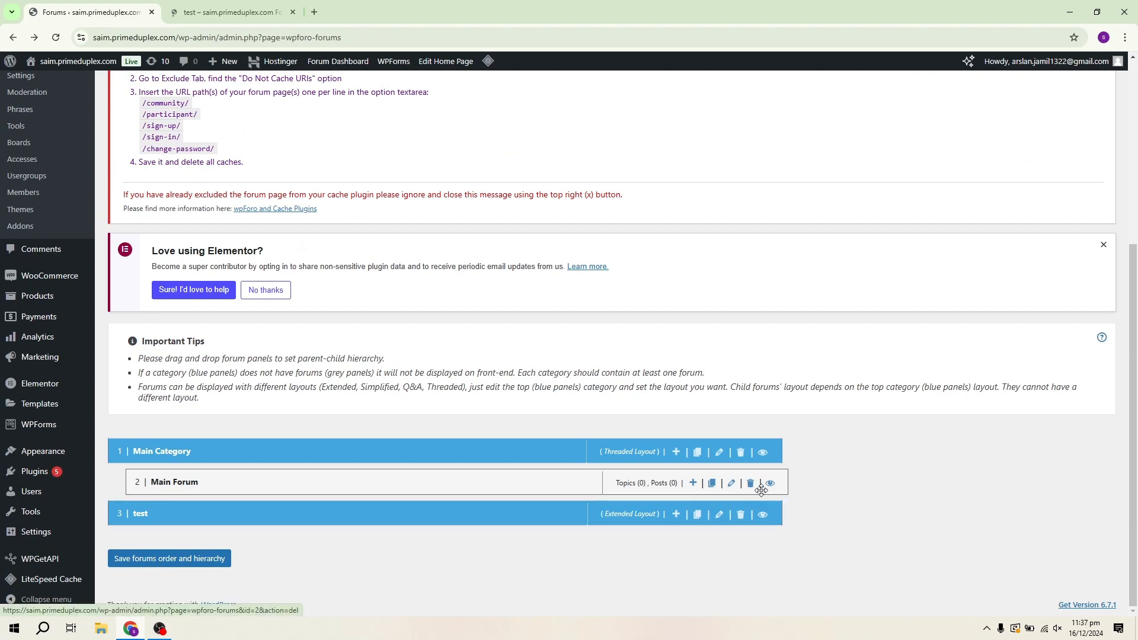
click(749, 484)
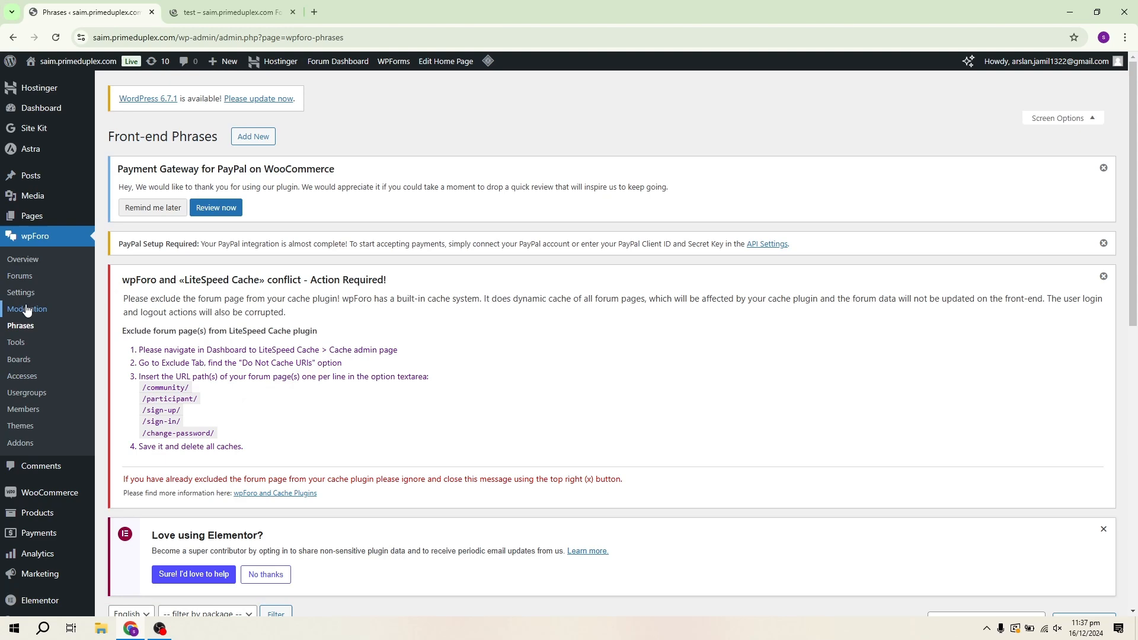
- Return to the forums list and view the test category on the live site
click(19, 275)
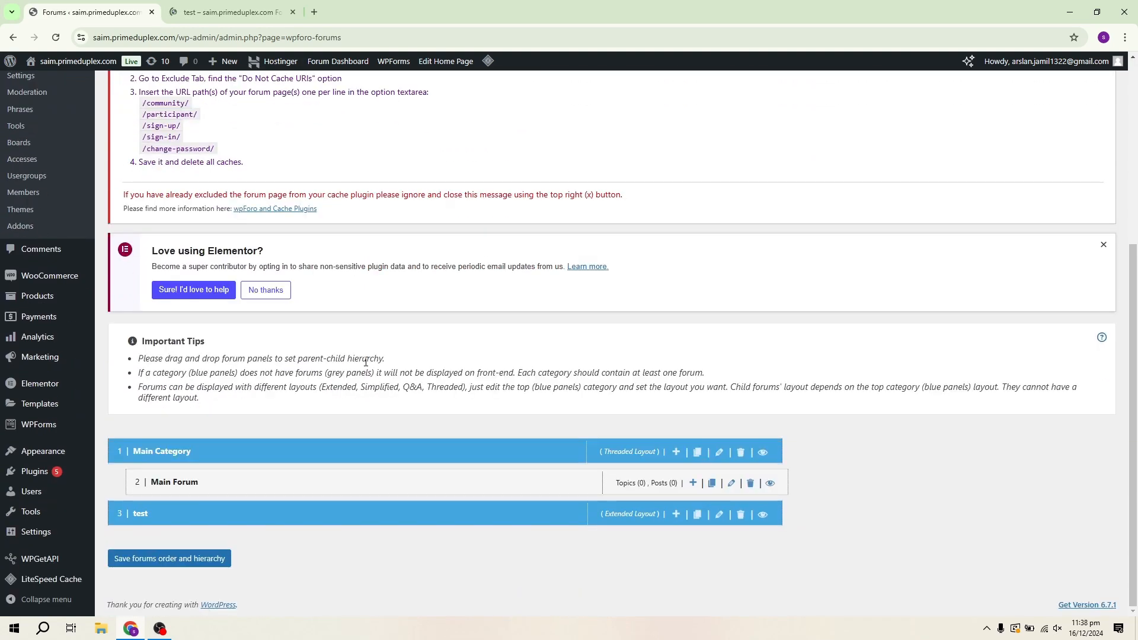
mouse_move(764, 513)
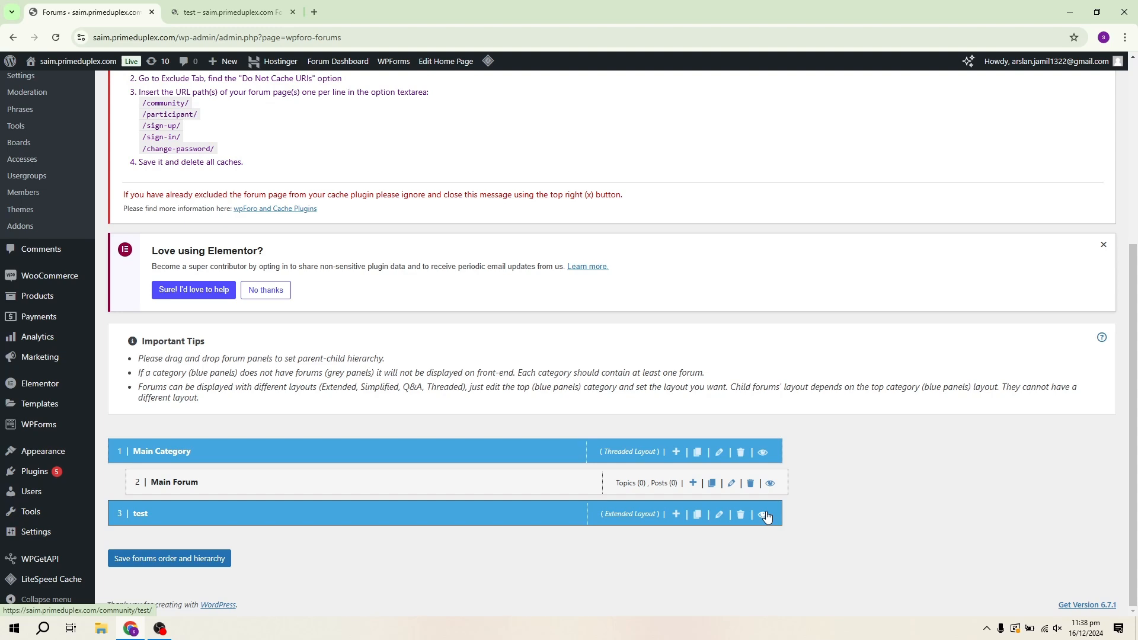
click(768, 514)
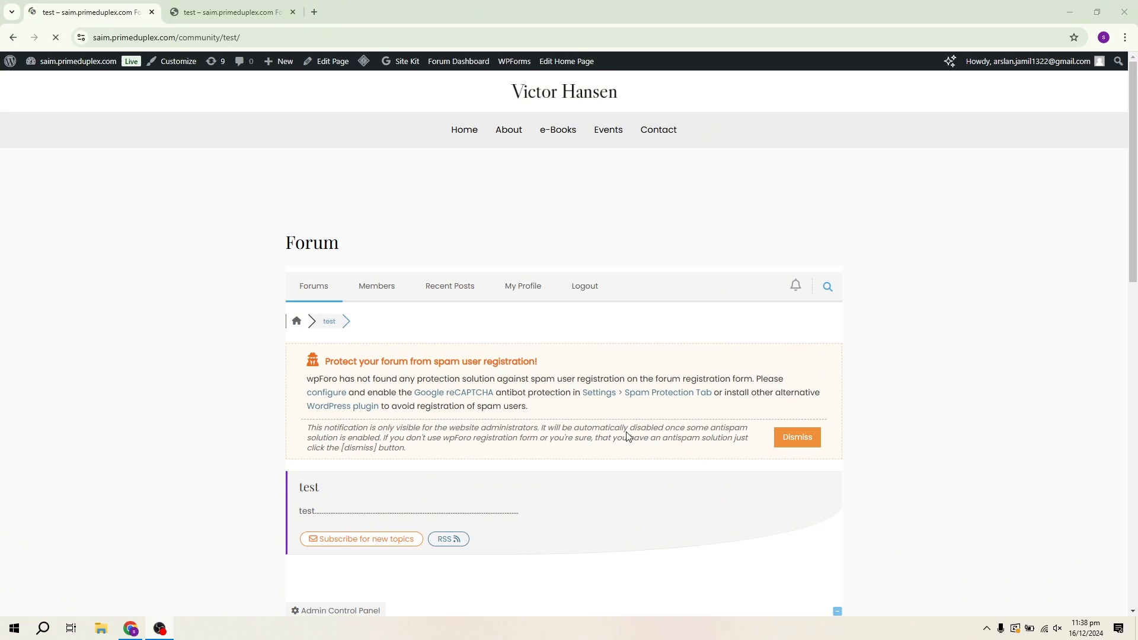
mouse_move(970, 418)
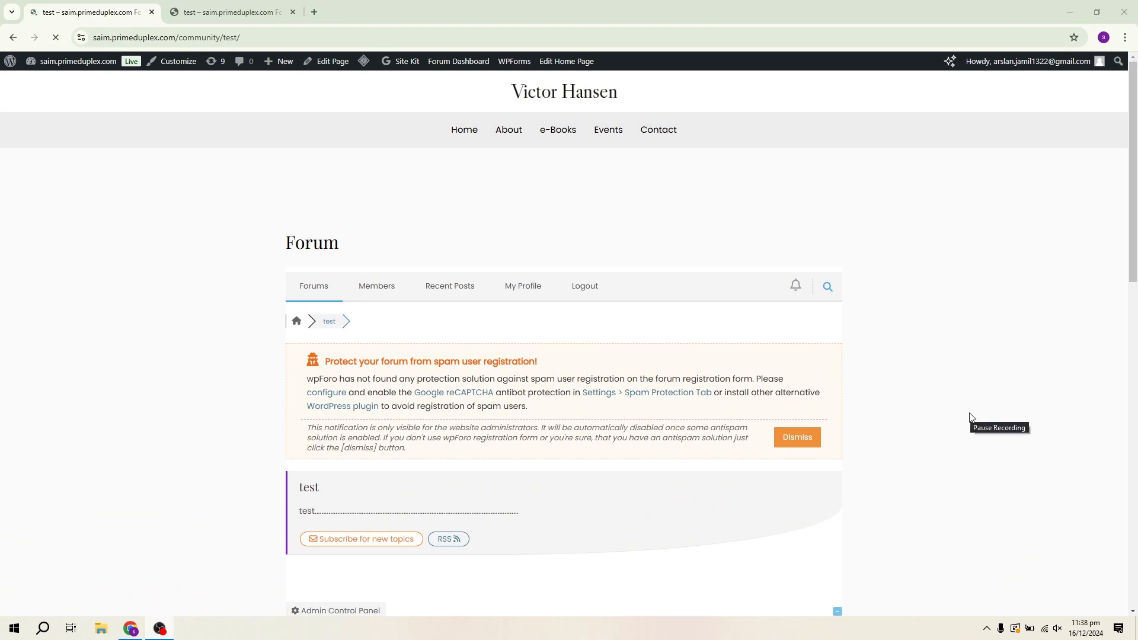